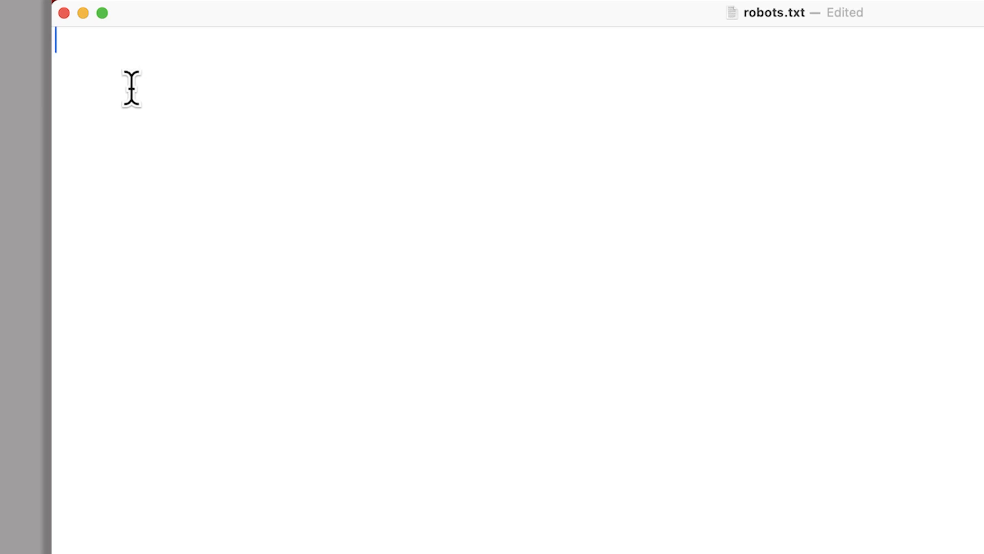
Enter 'User-agent: crawler_name' with 'Disallow: /' to block the whole site
text(User-agent: crawler_name)
text(Disallow: /)
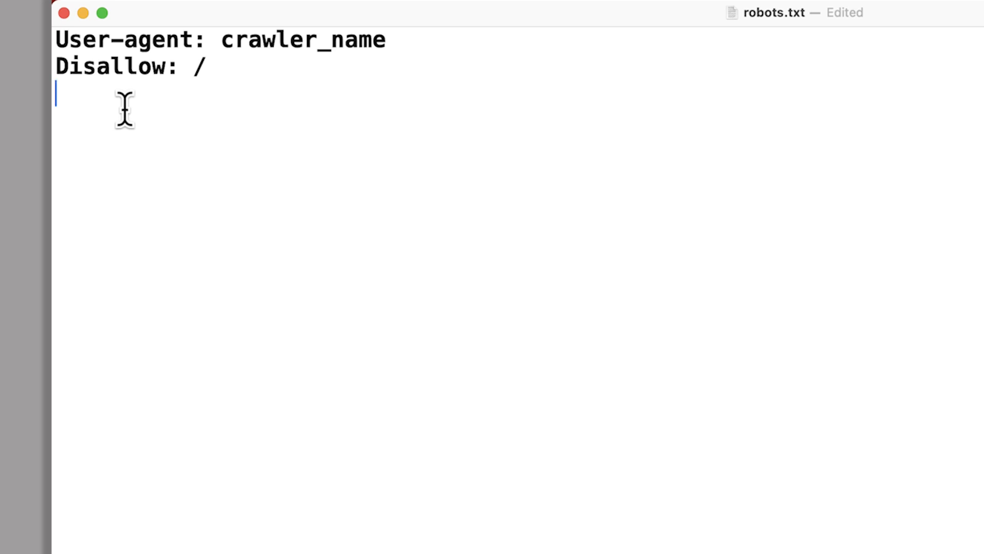
Replace the rules with 'User-agent: crawler_name' and 'Crawl-delay: 60'
key(cmd+a)
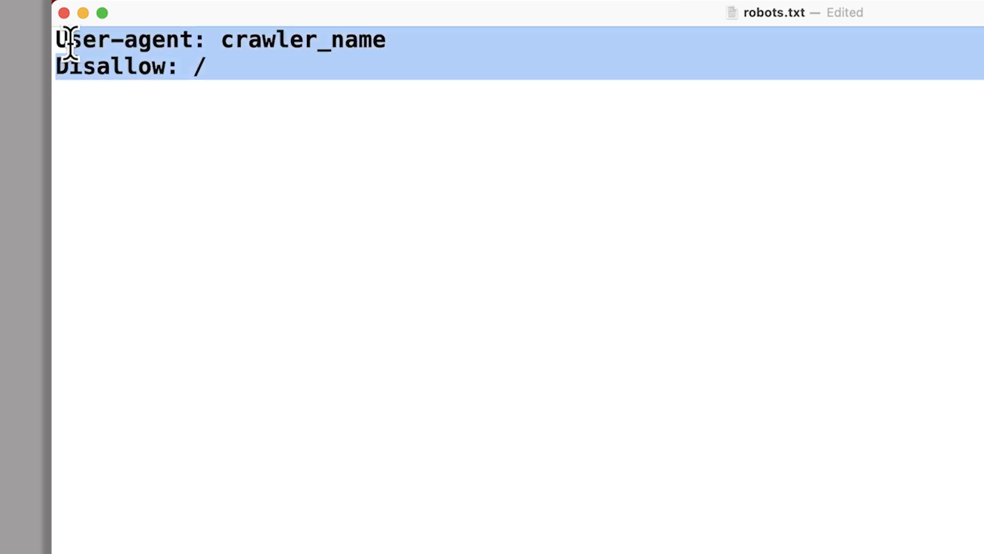
key(Delete)
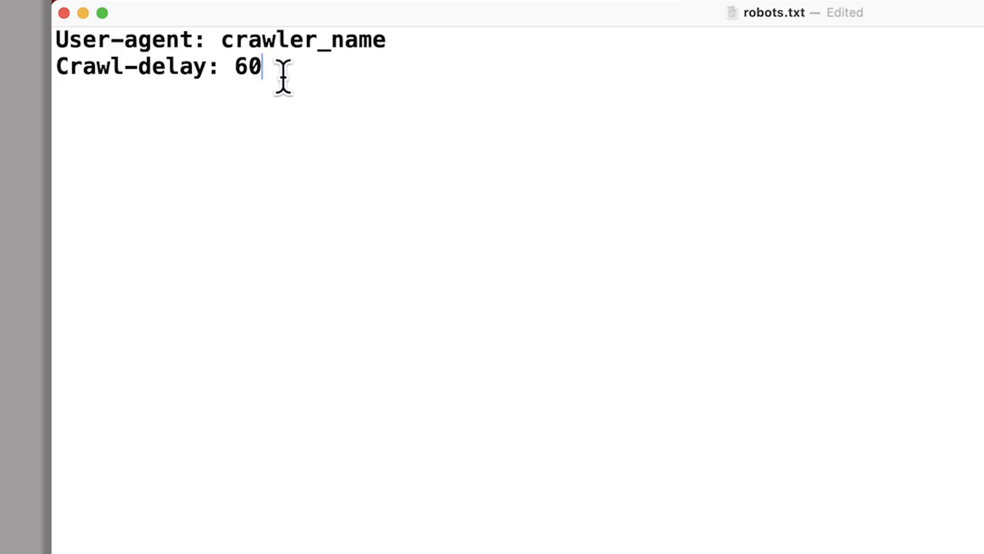
mouse_move(306, 220)
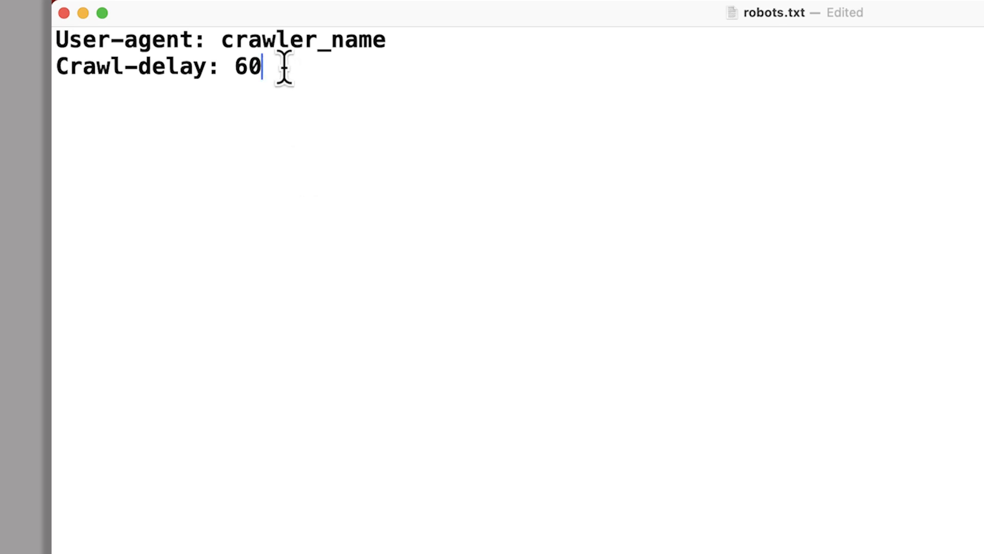
Replace the rules with 'User-agent: *' and 'Disallow: /'
key(cmd+a)
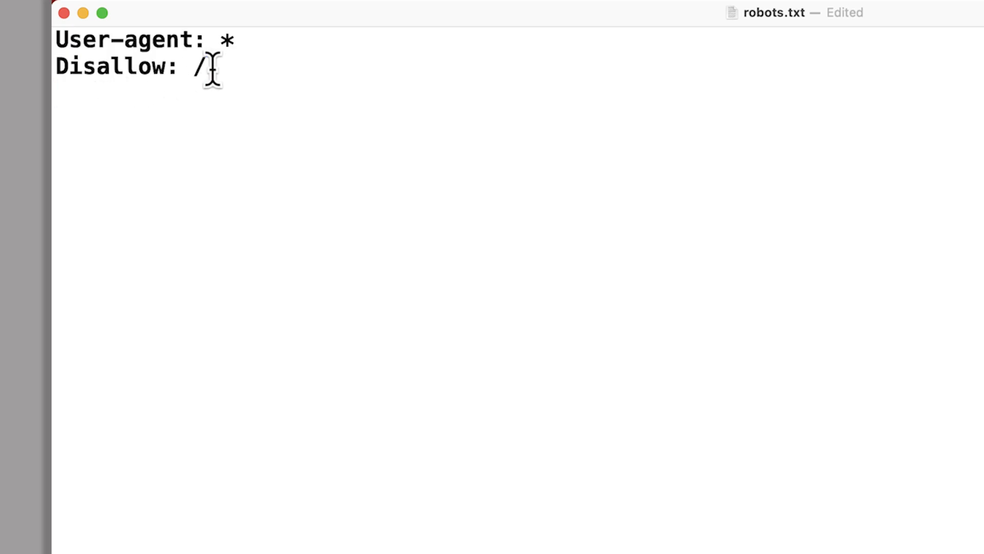
Replace with crawler_name rules disallowing /directory1/, /directory2/ and allowing /directory2/example.html
key(cmd+a)
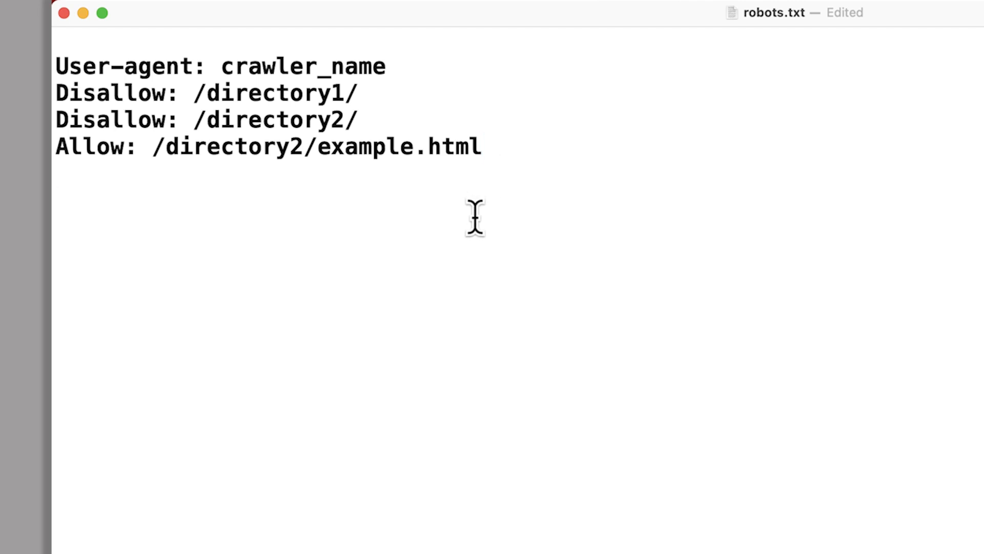
mouse_move(482, 213)
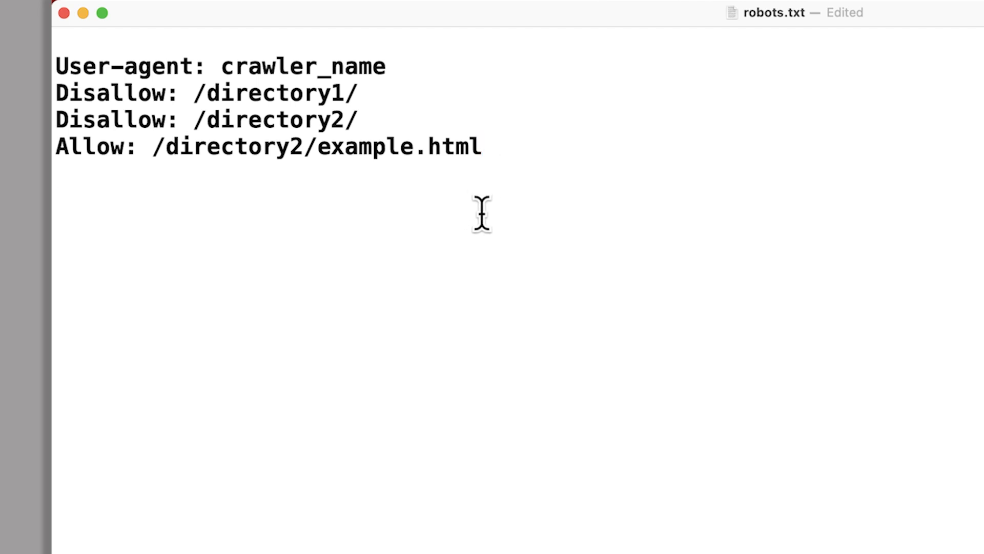
mouse_move(488, 213)
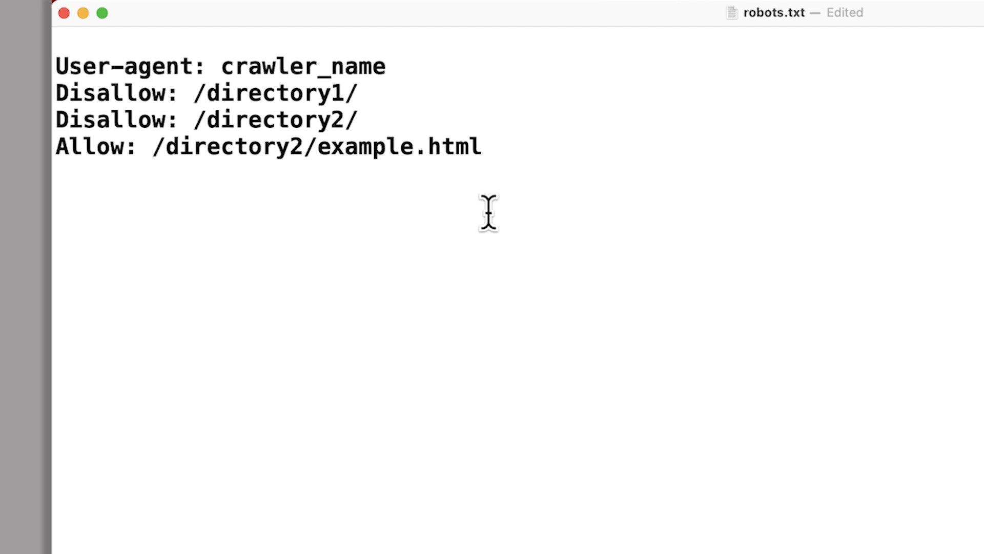